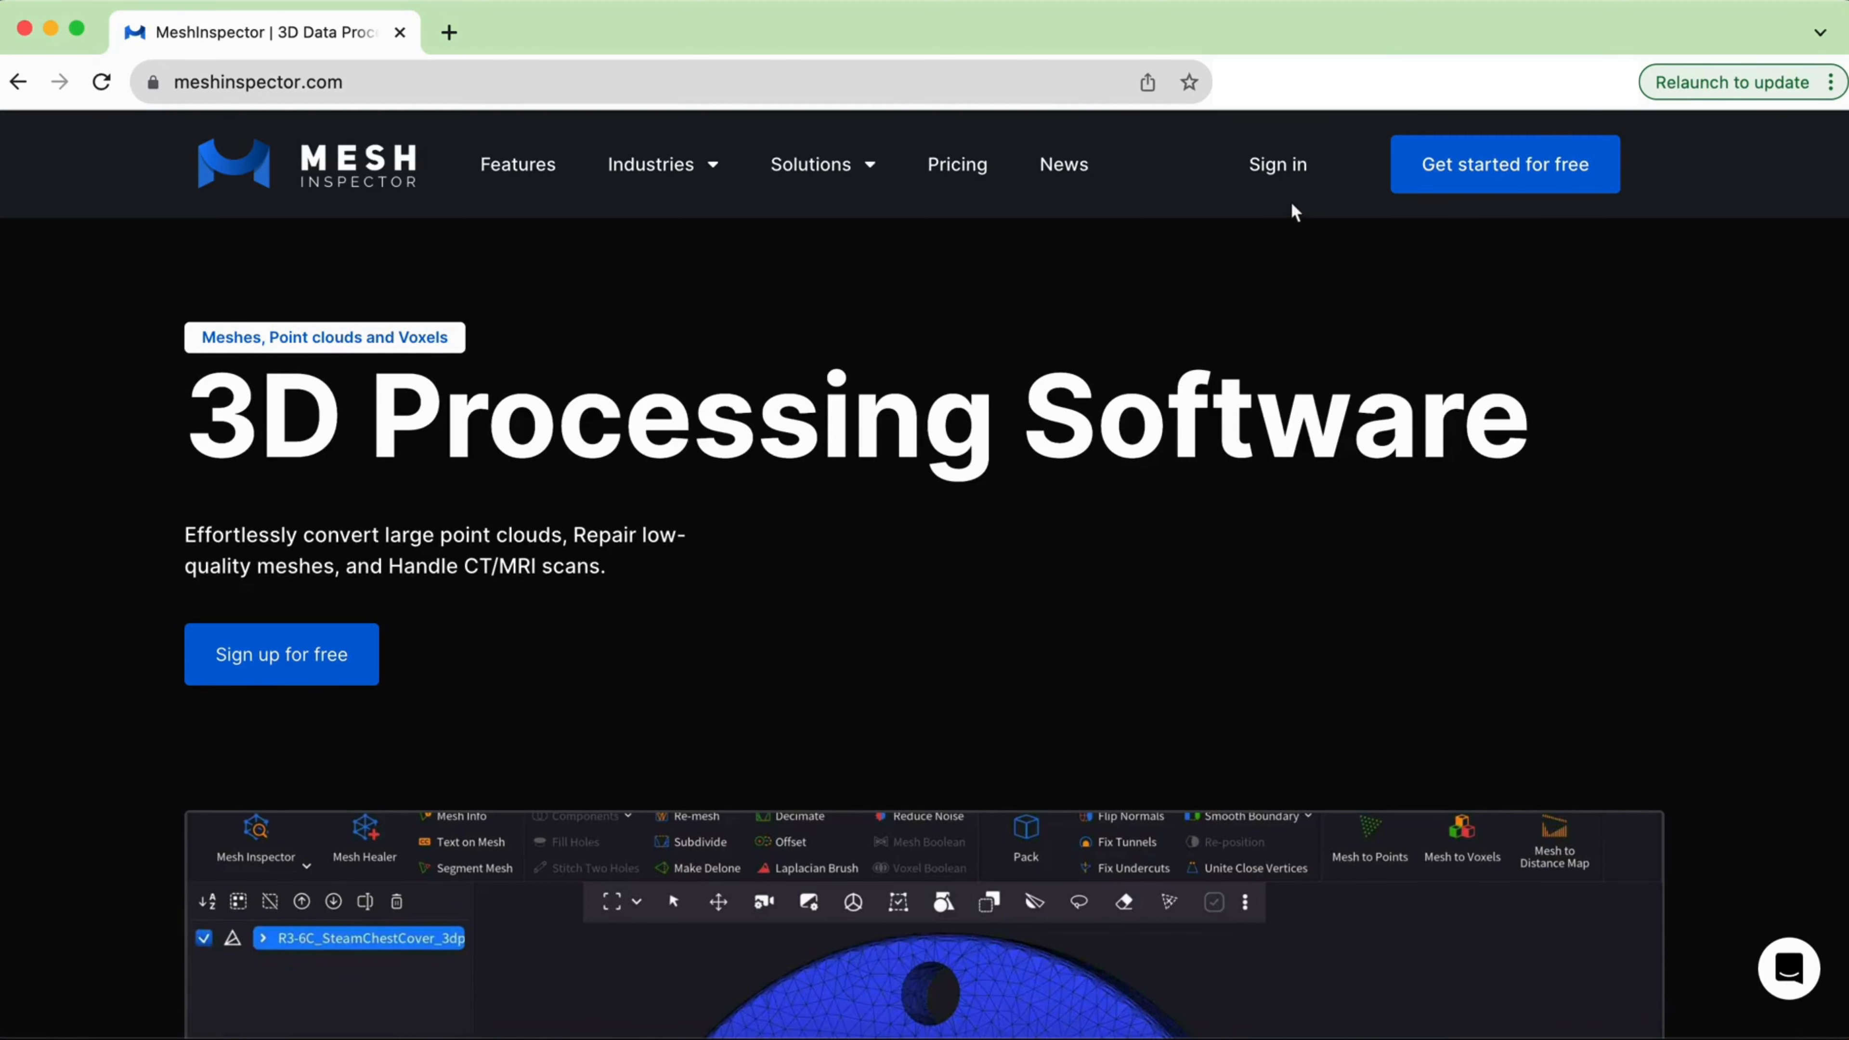
- Go to the account sign-in page from the meshinspector.com navigation bar
click(1277, 163)
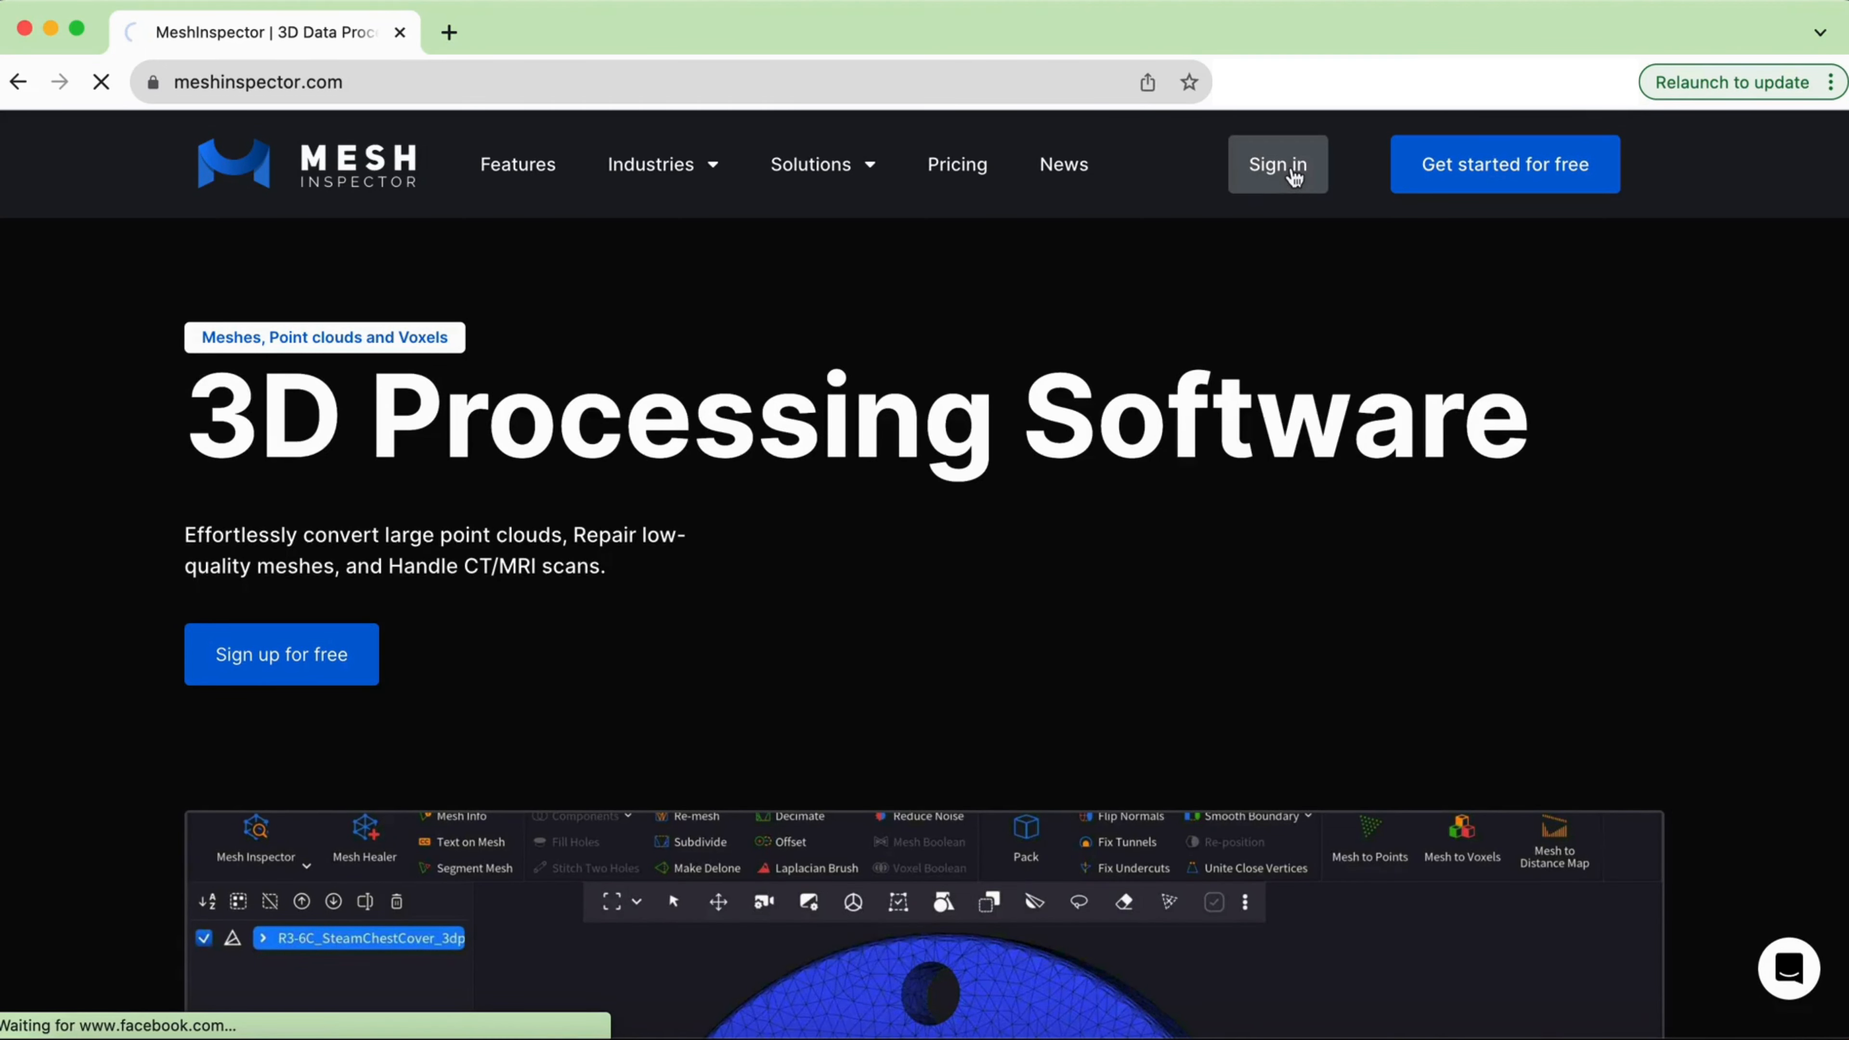
- Sign in with the login and password so the empty web app workspace opens
click(1277, 164)
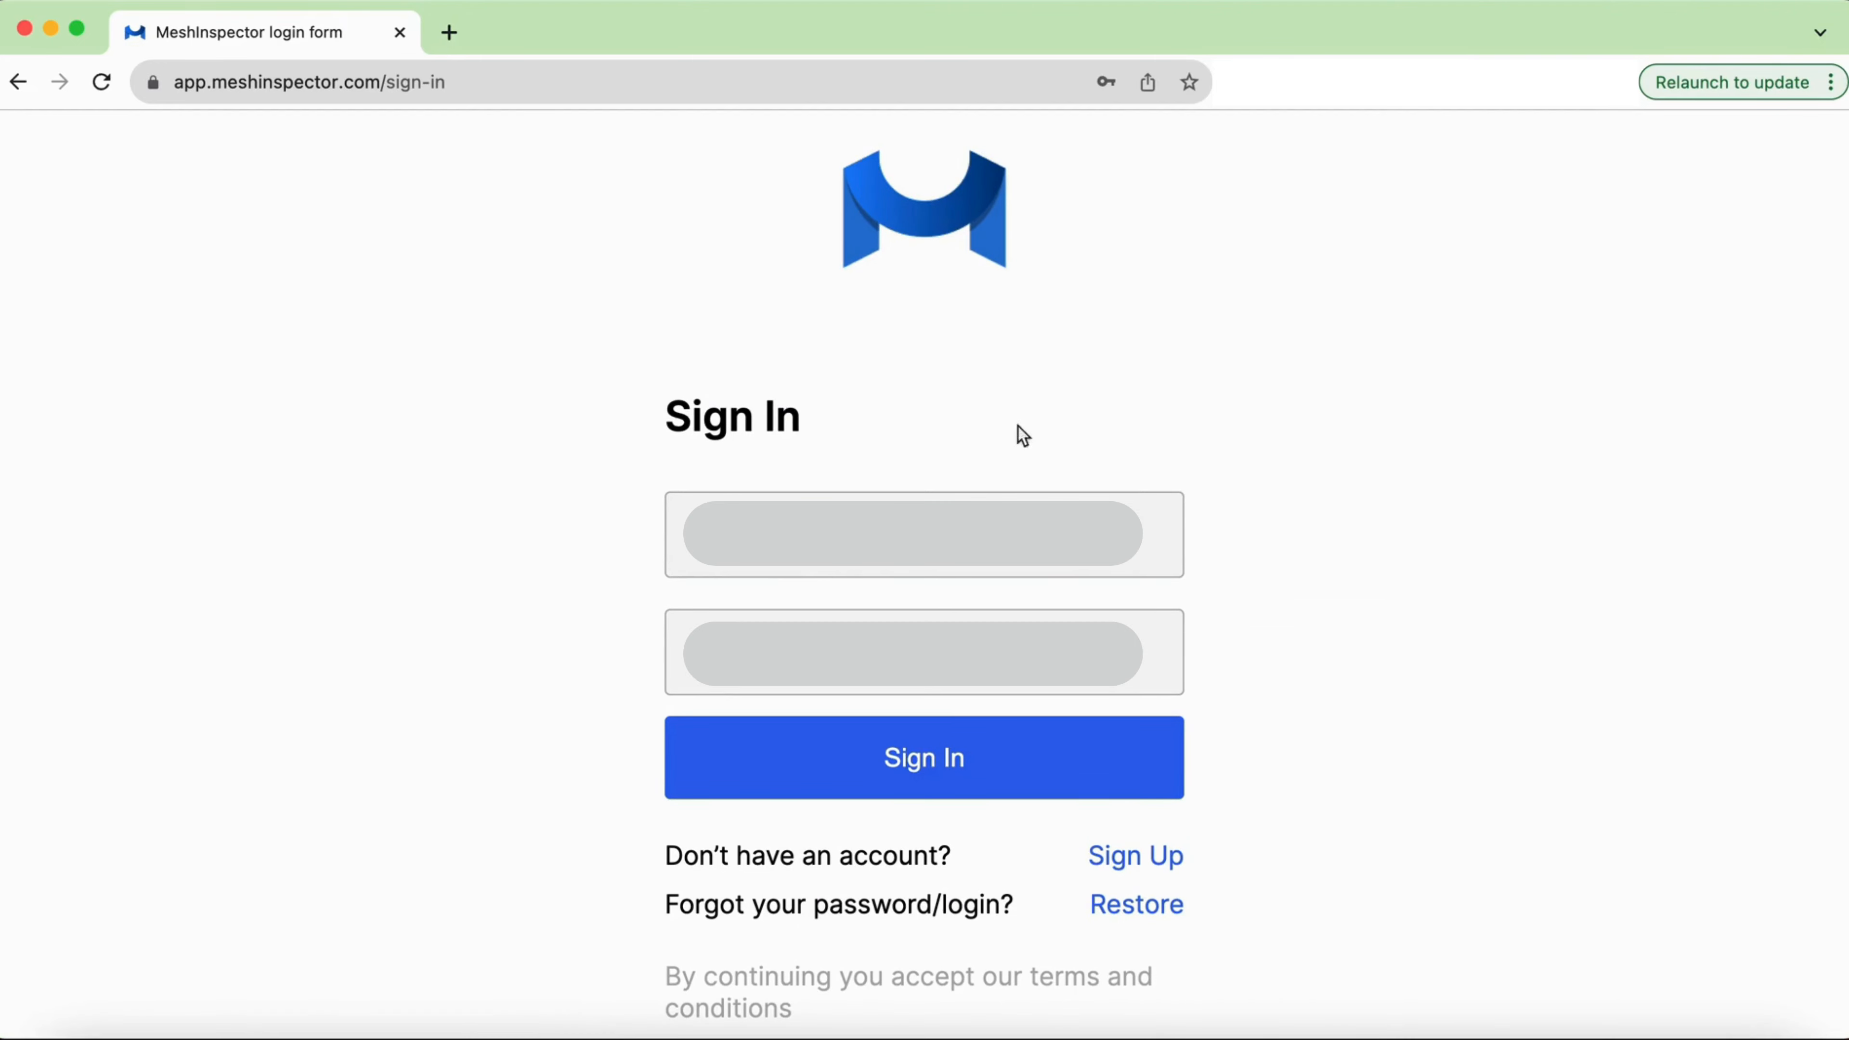
click(924, 532)
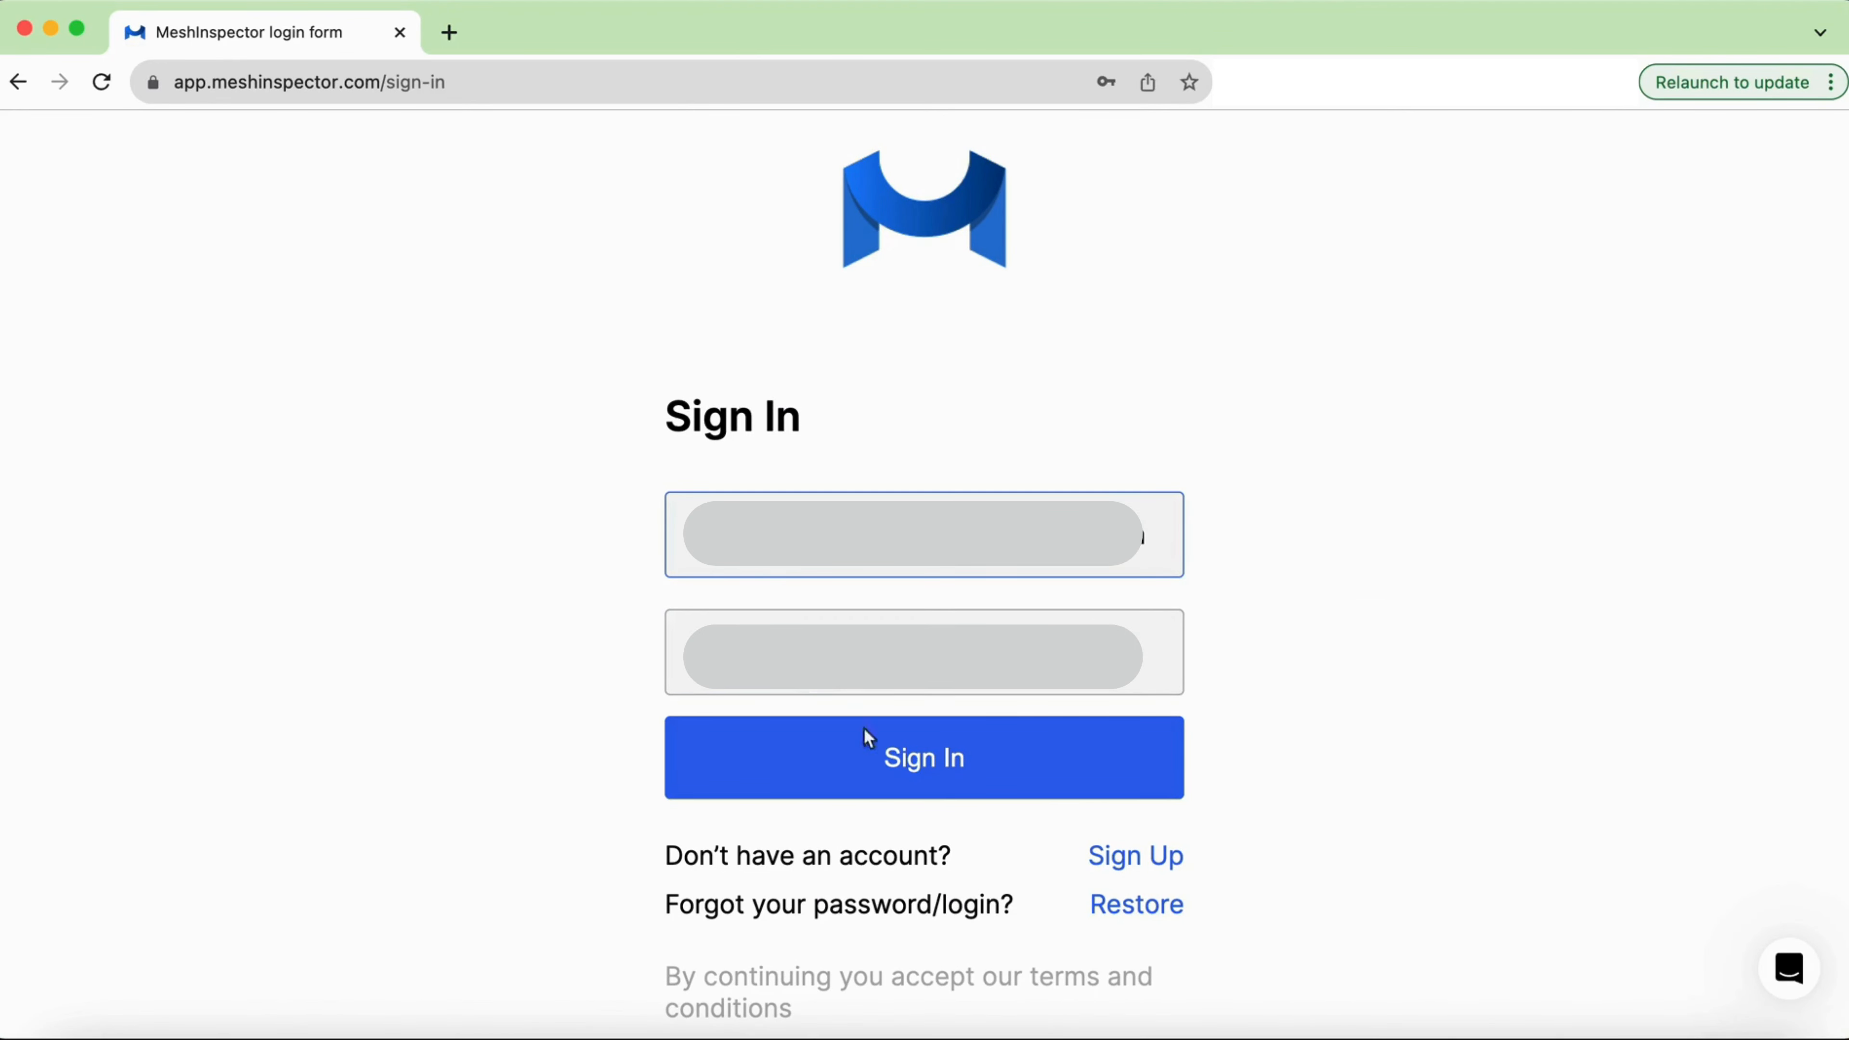
click(924, 757)
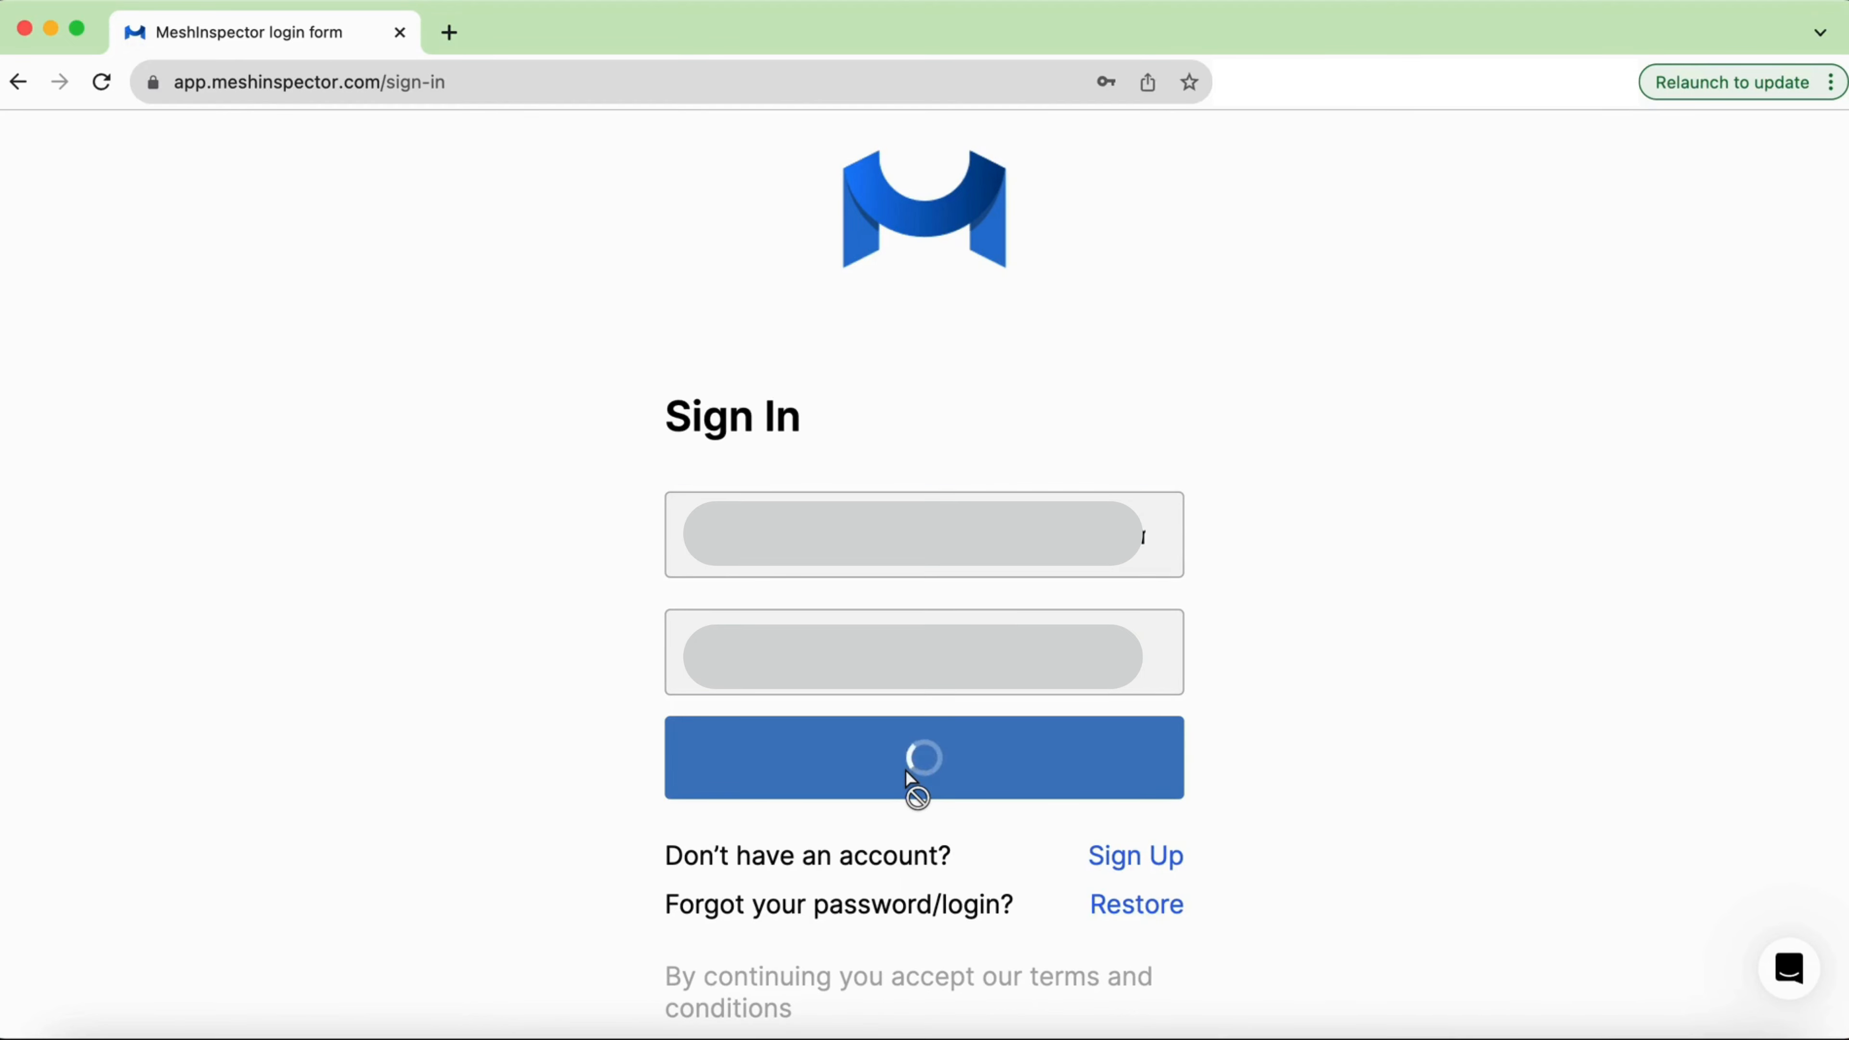
click(924, 757)
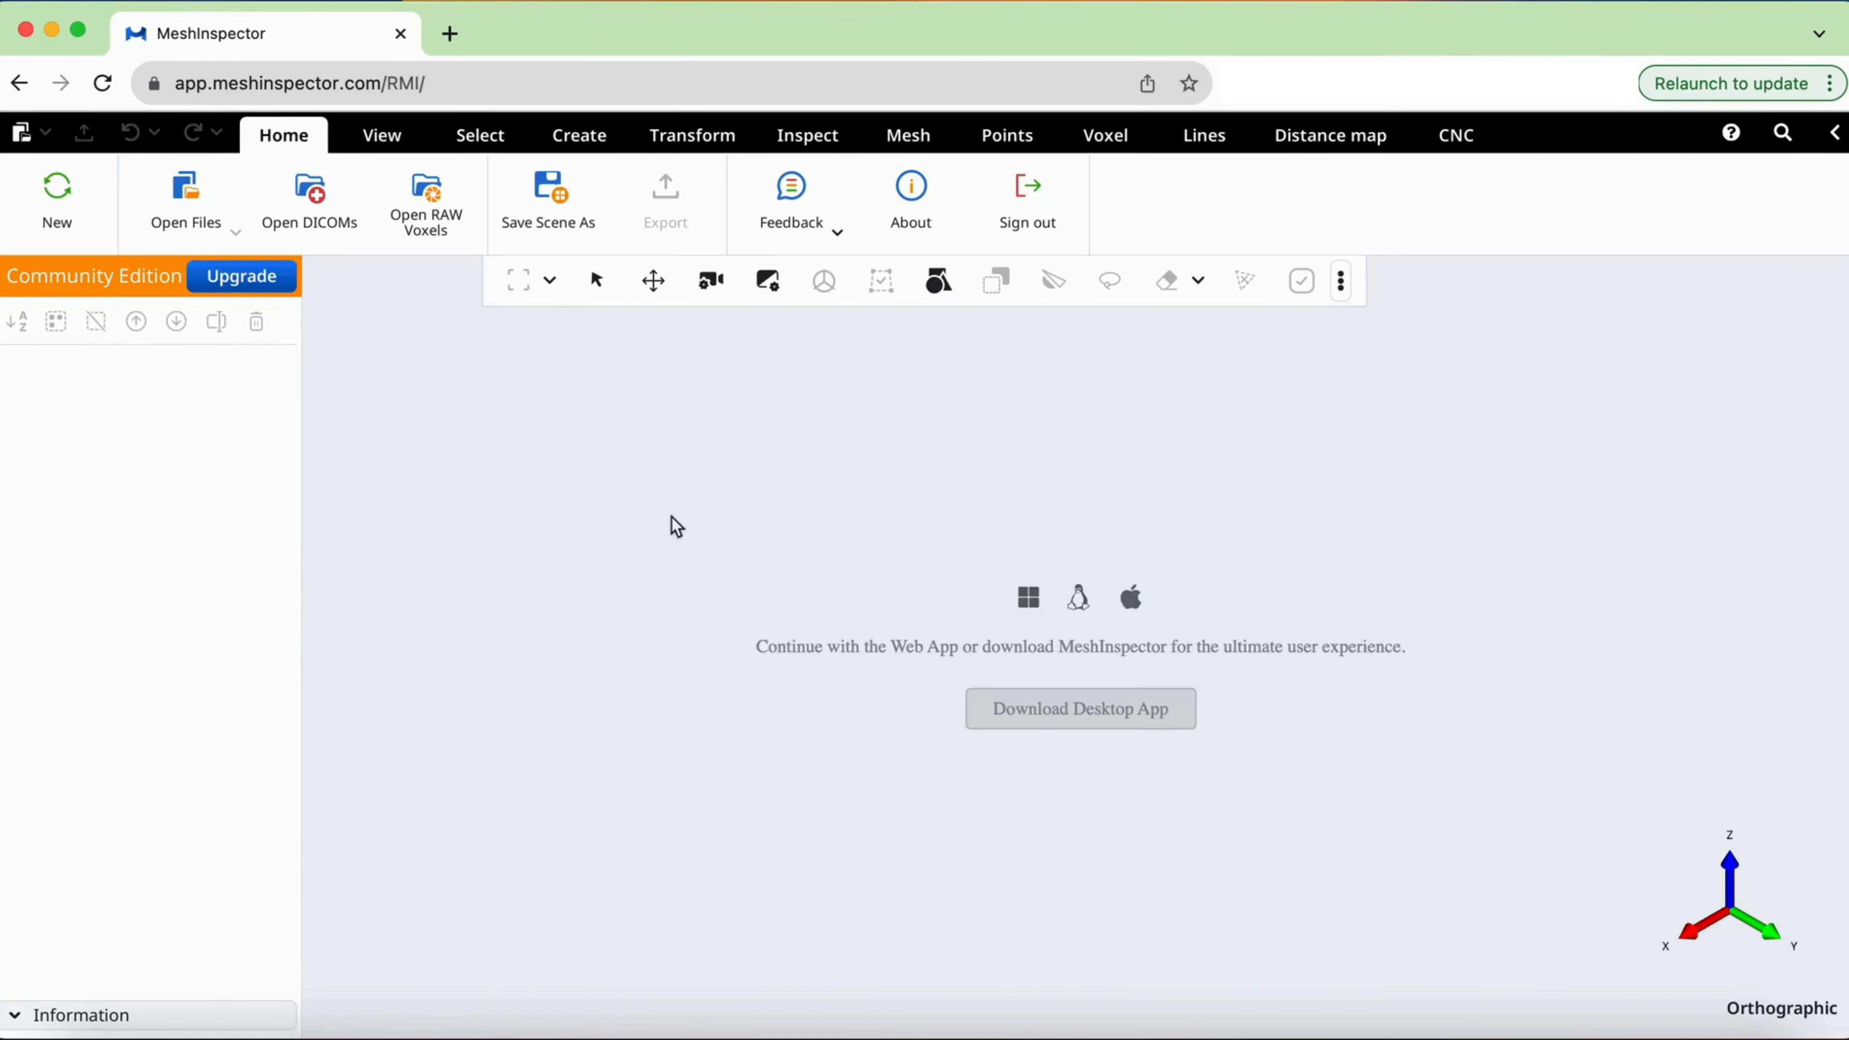
mouse_move(185, 200)
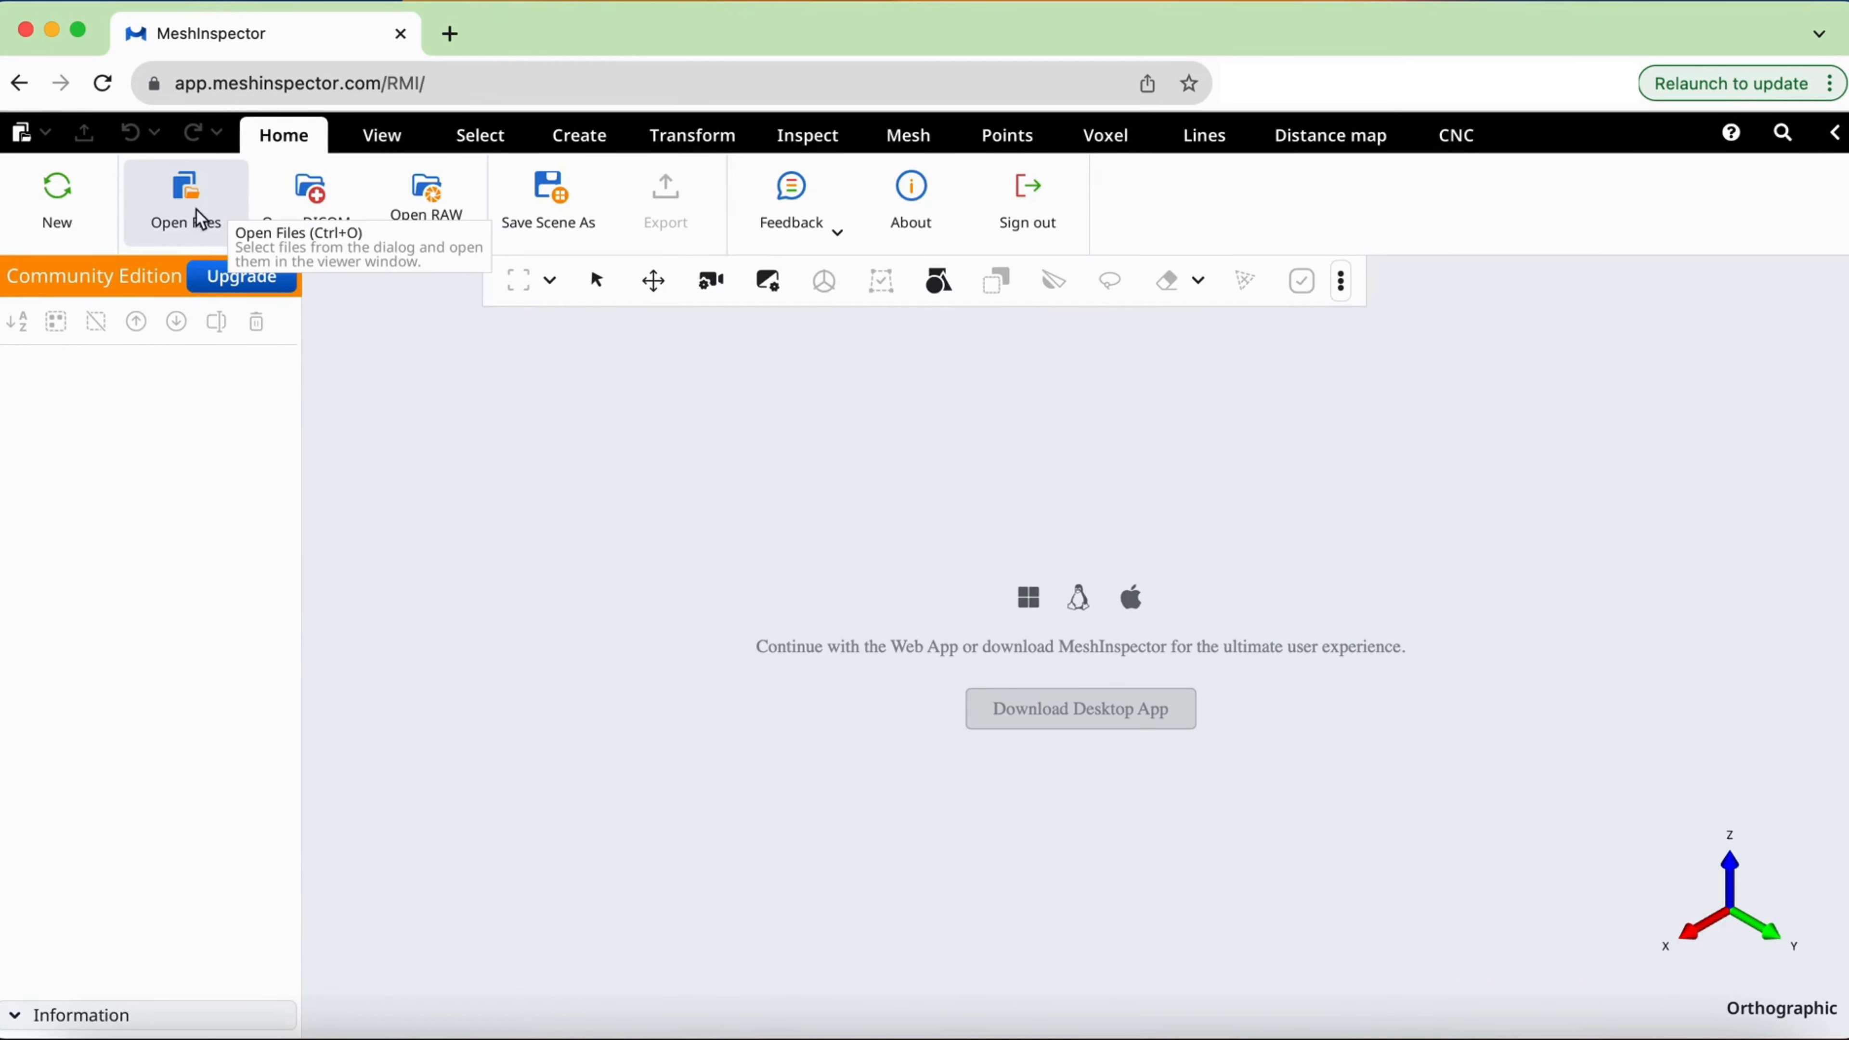
- Start Open Files and bring up the computer's file chooser from the Select Files dialog
click(184, 194)
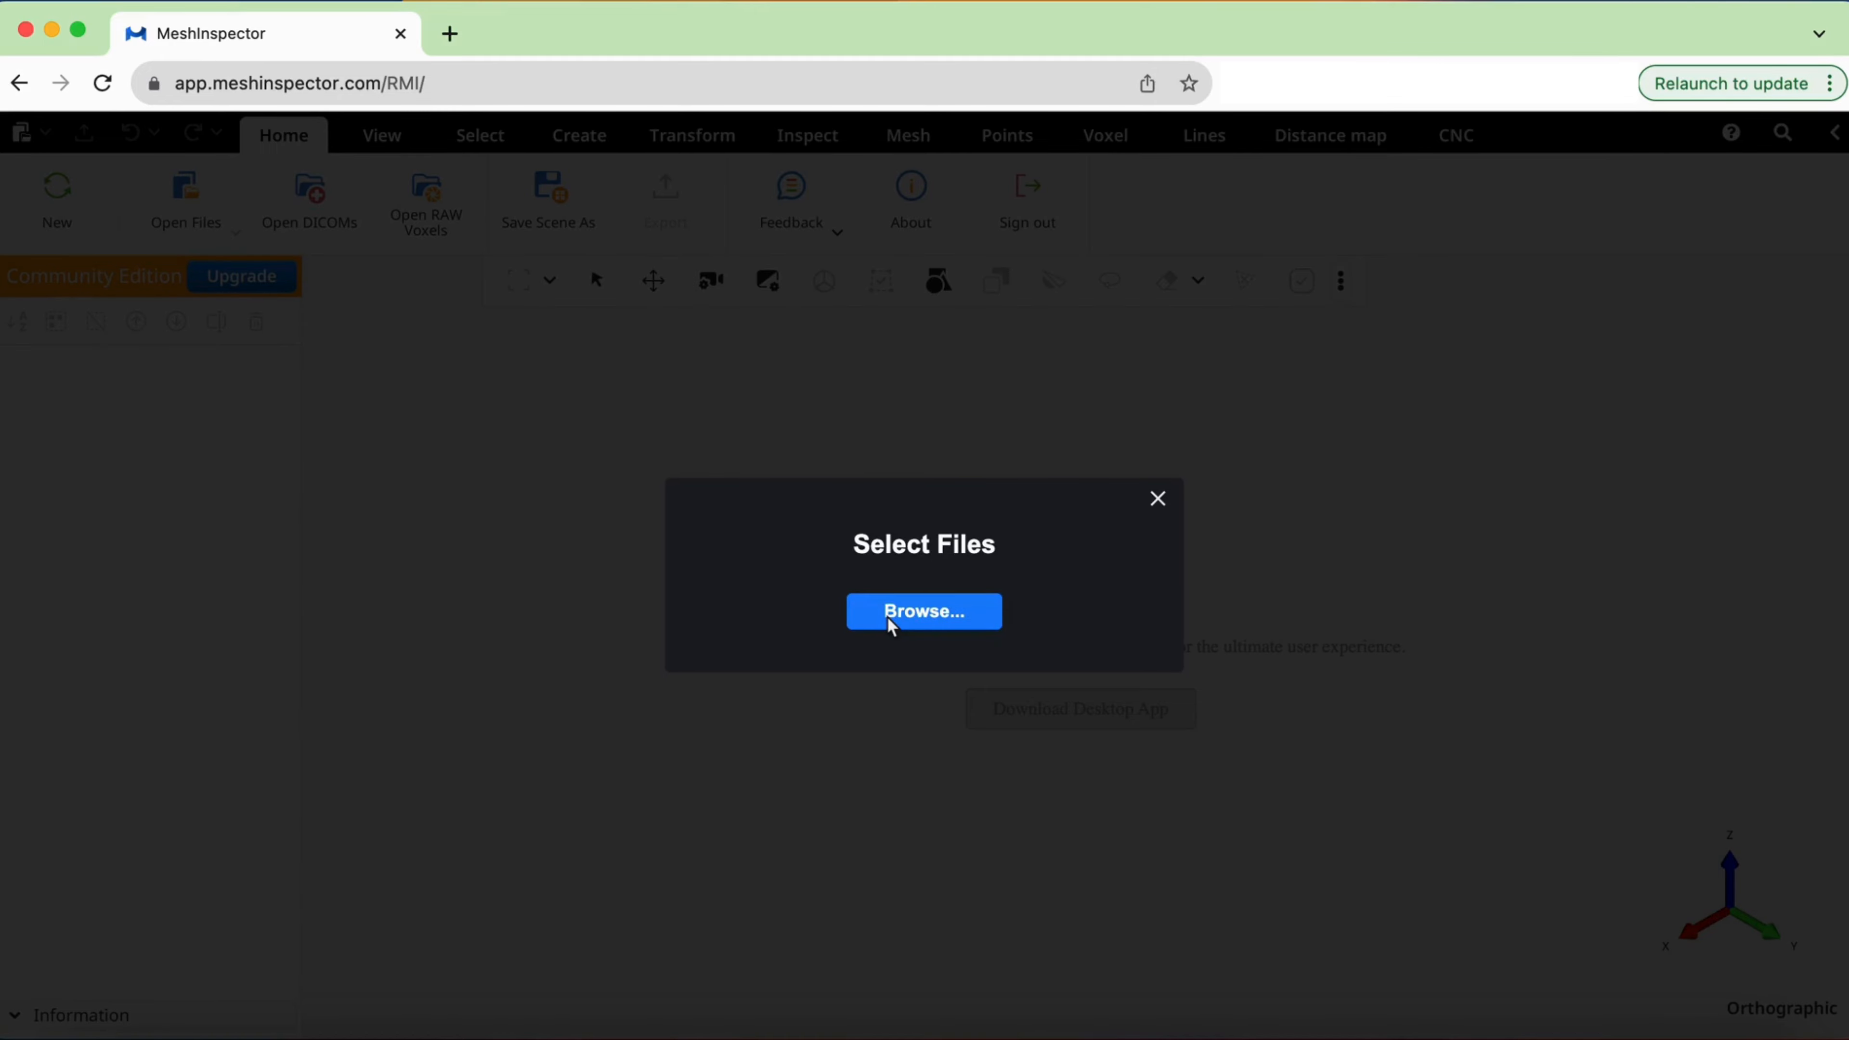
click(923, 611)
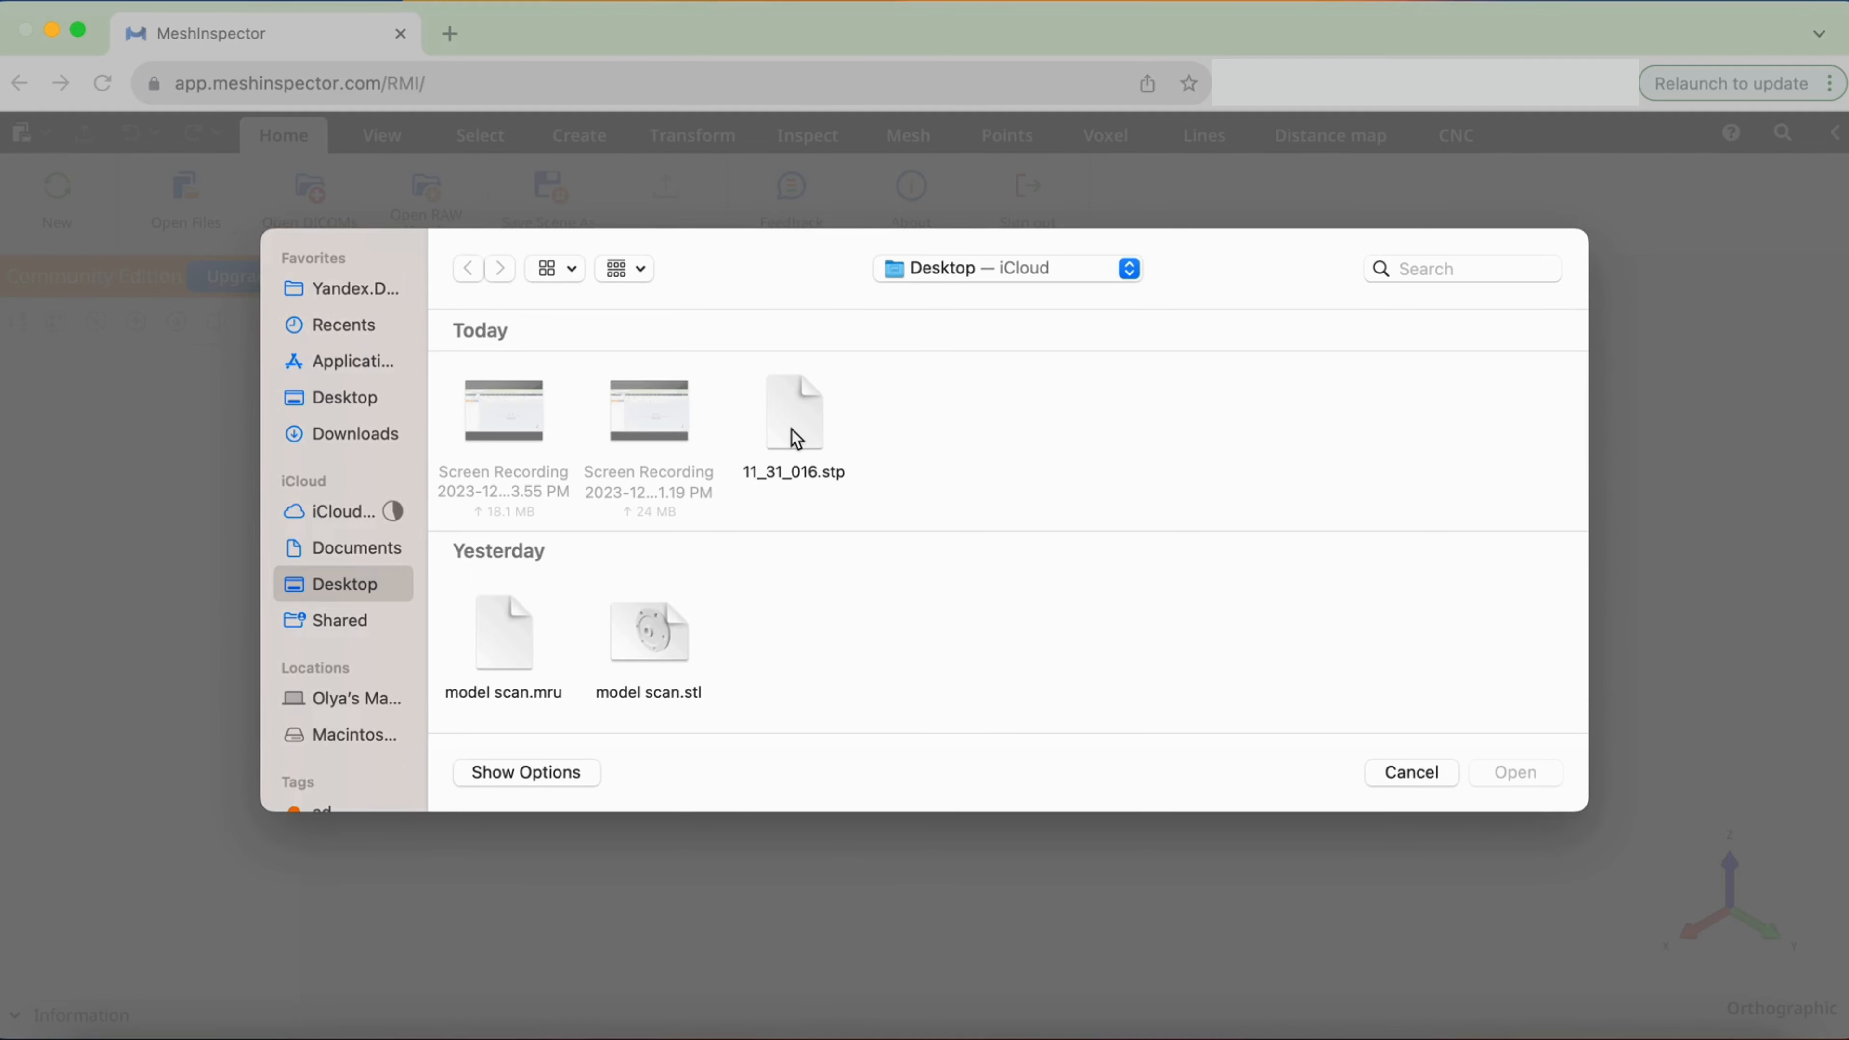
- Import 11_31_016.stp from the Desktop into the scene
click(794, 411)
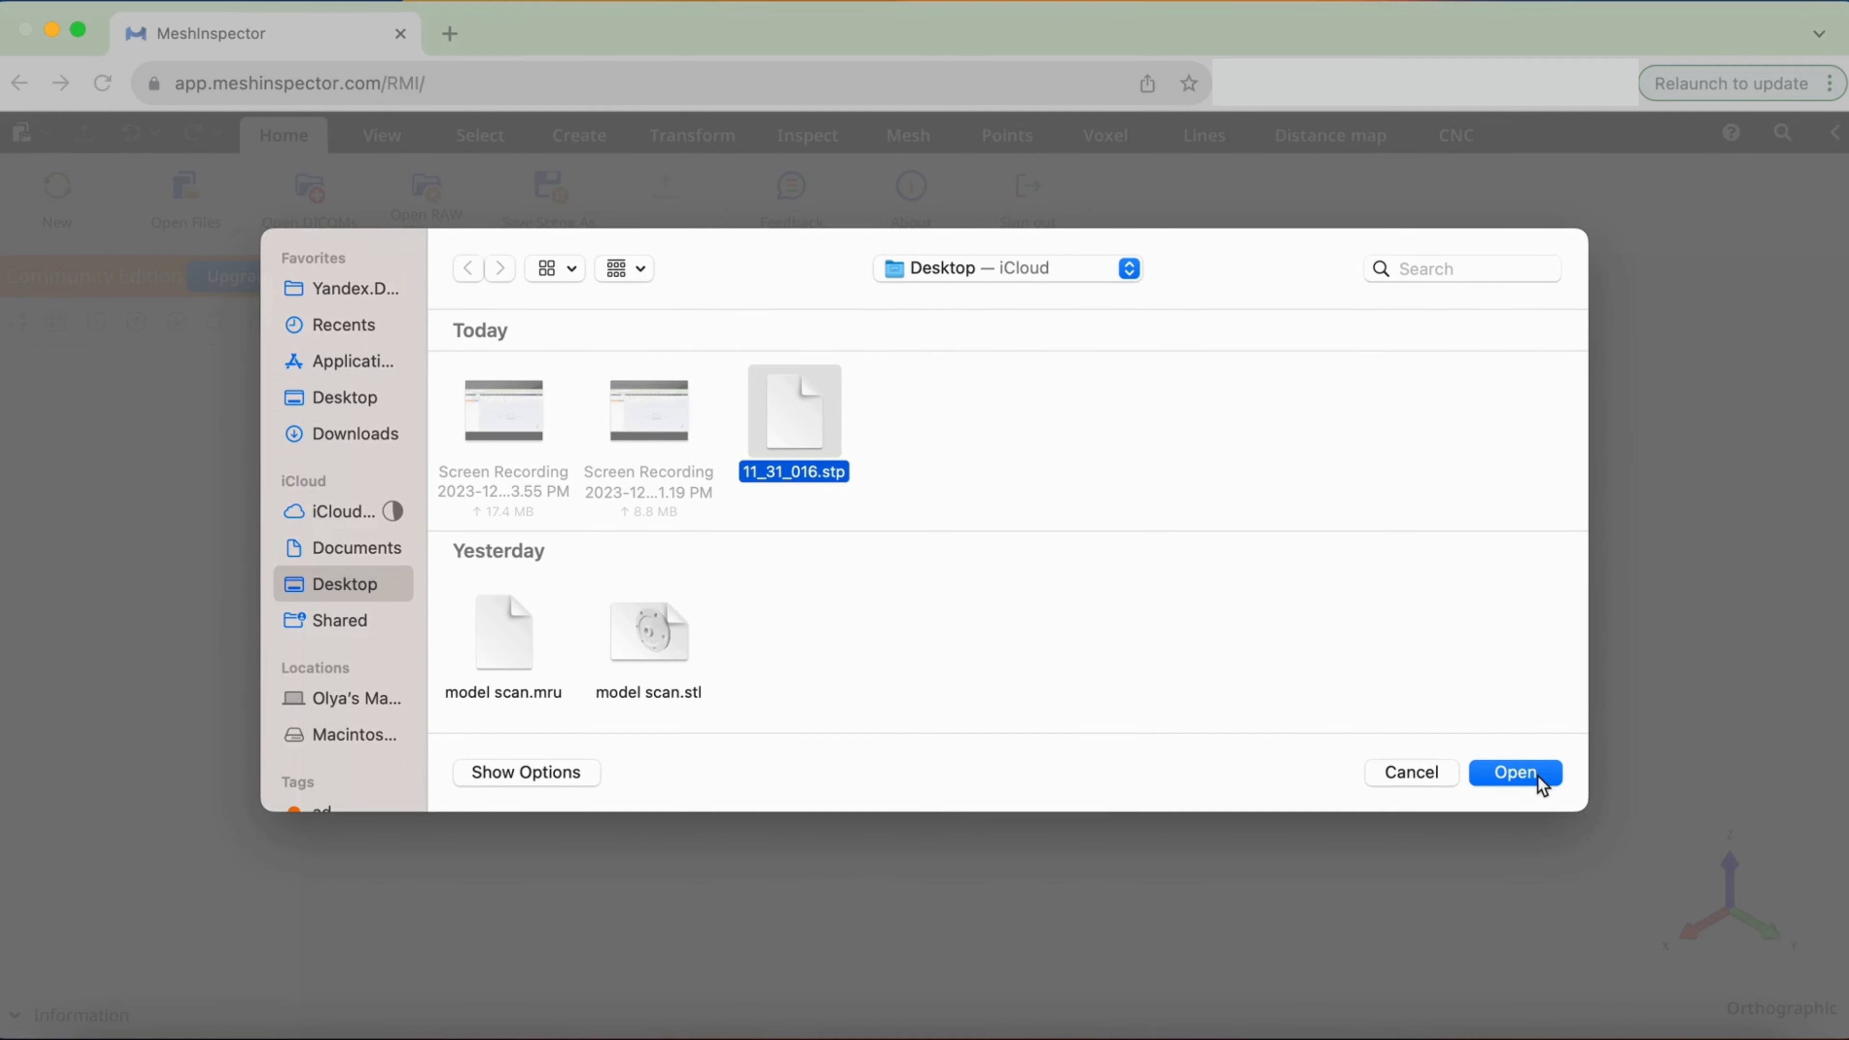
click(1515, 773)
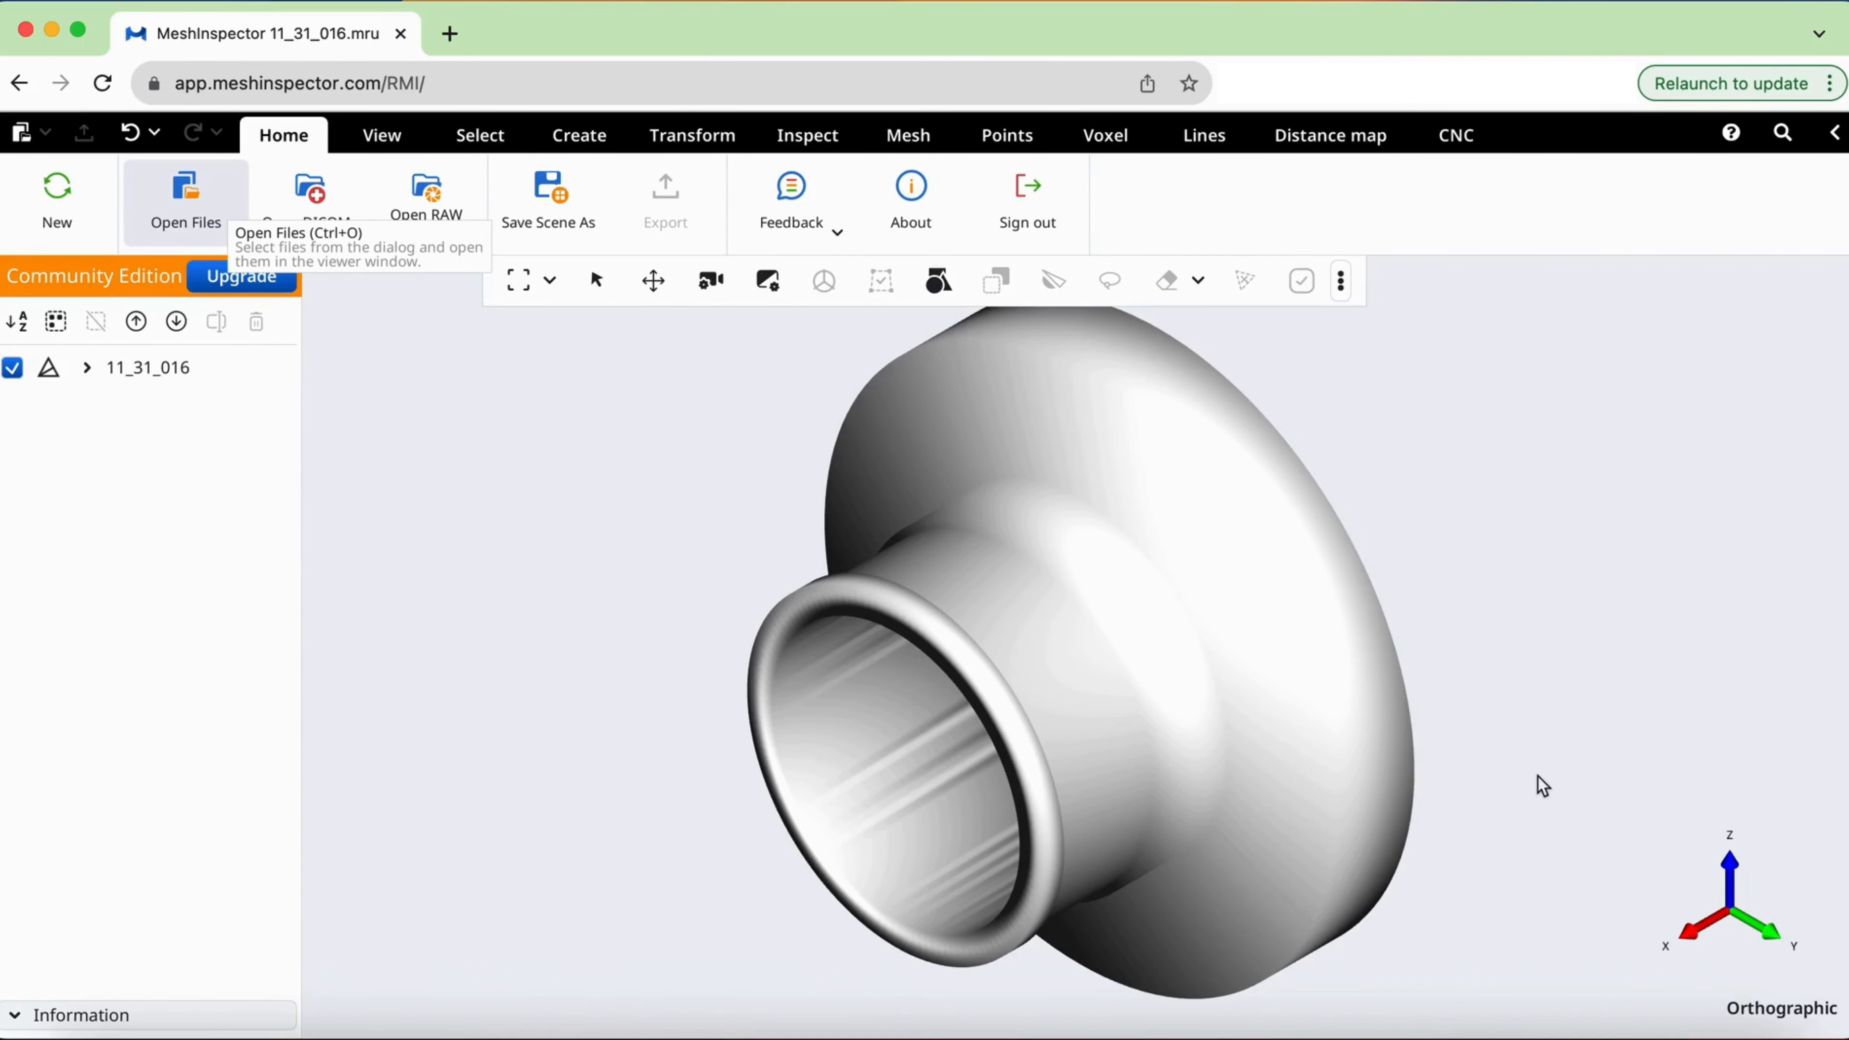
- Select 11_31_016 in the scene tree, showing 3024 faces and 1512 vertices
click(150, 367)
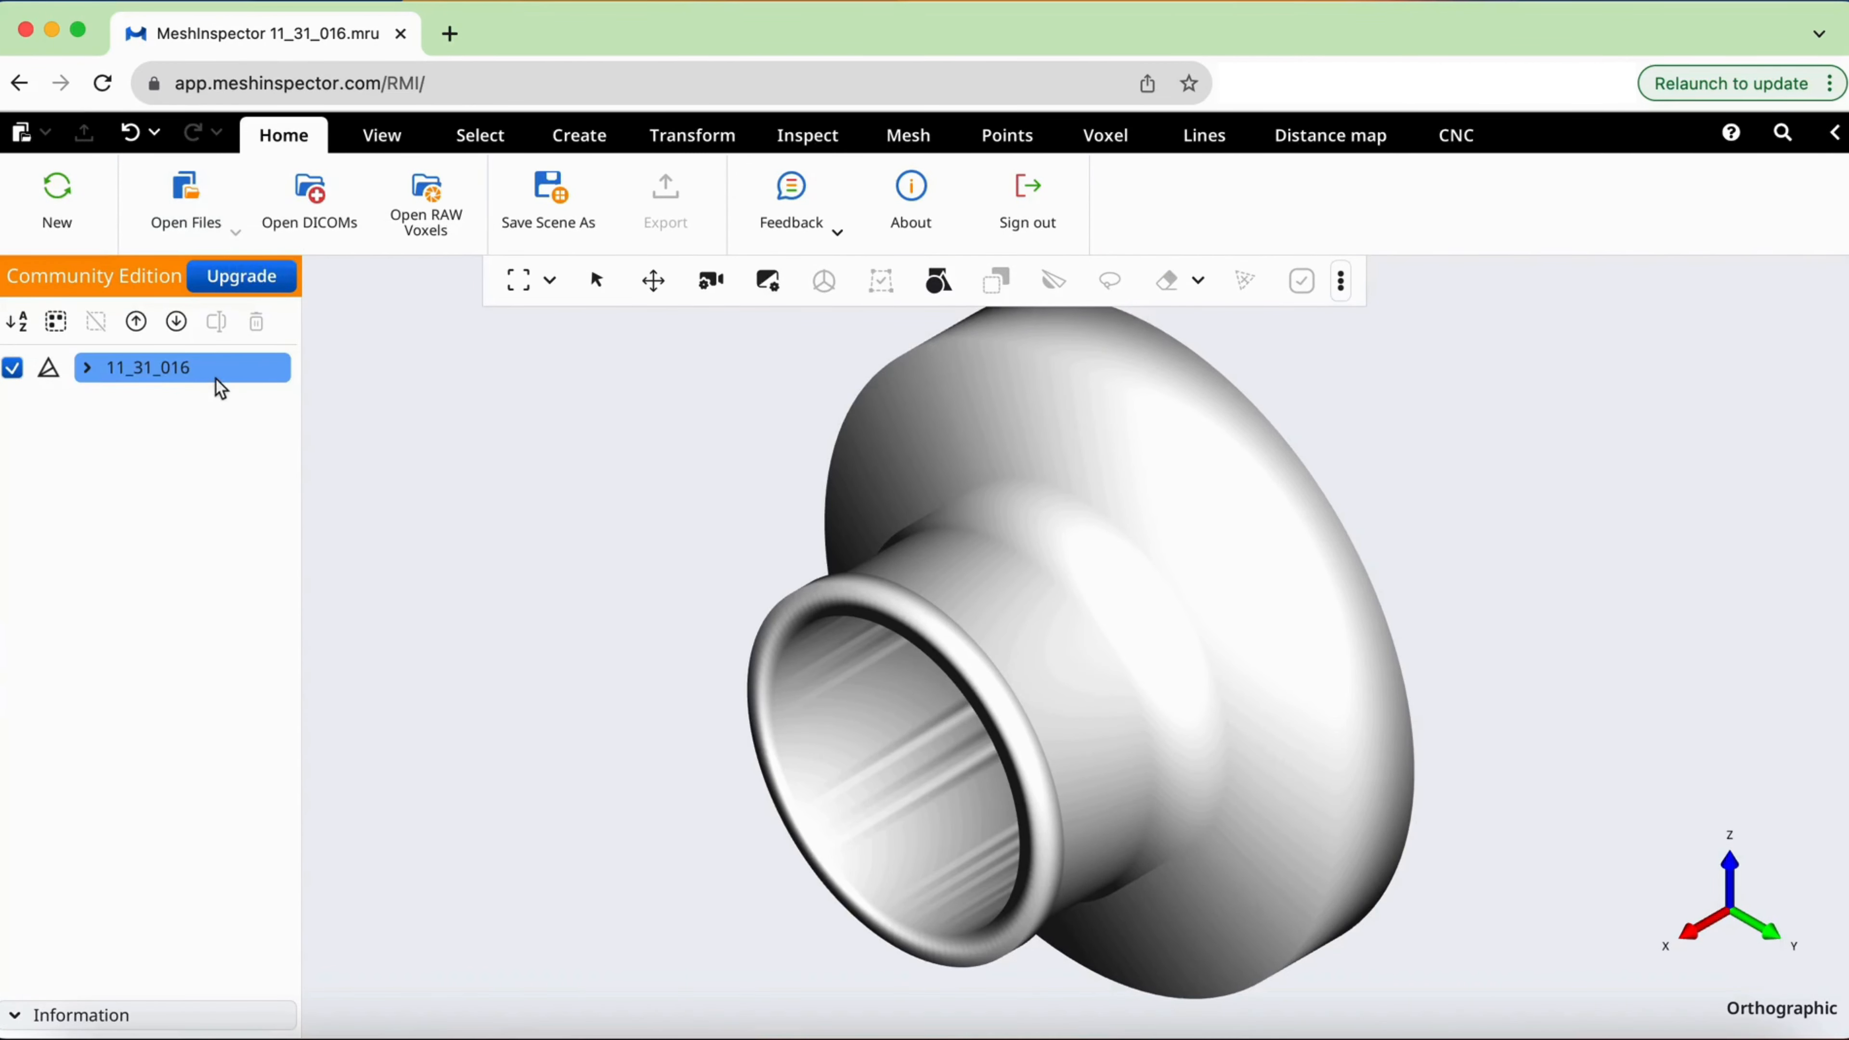
click(141, 367)
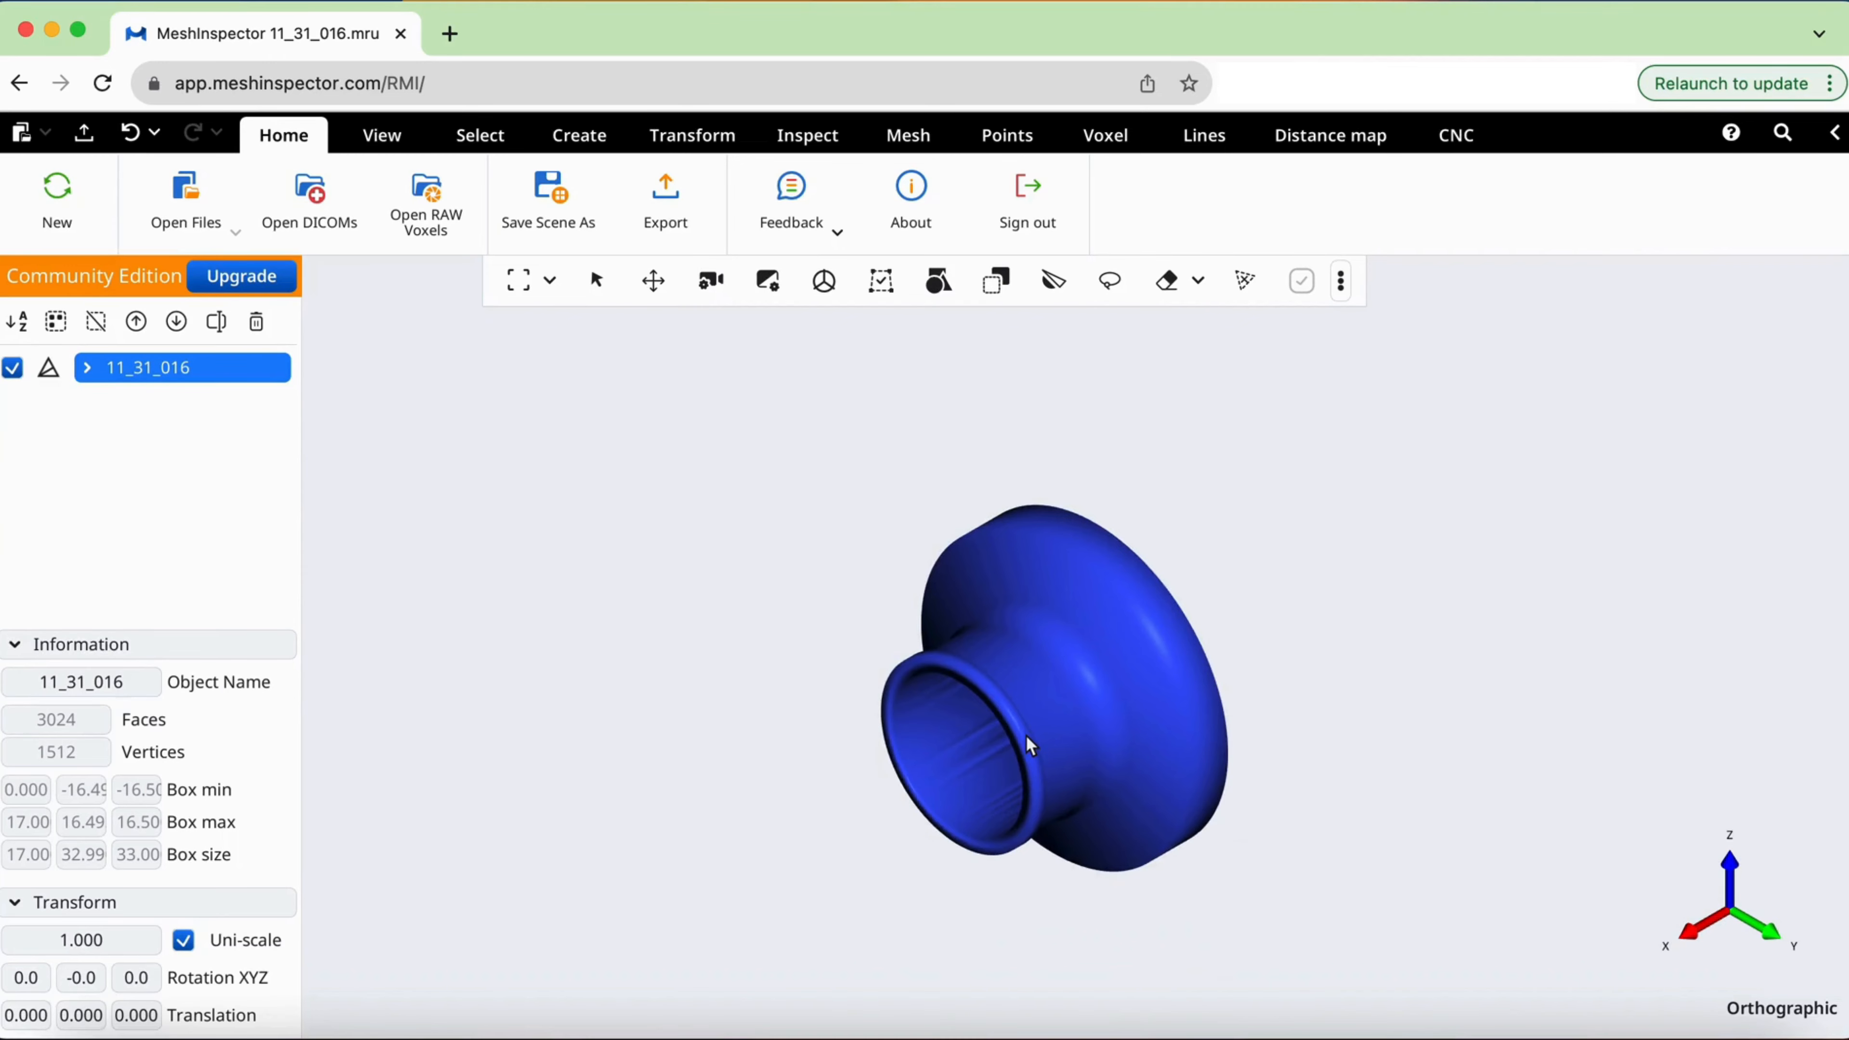
- Orbit the part to view its flared open end and hollow back side-on
drag(1026, 743, 831, 789)
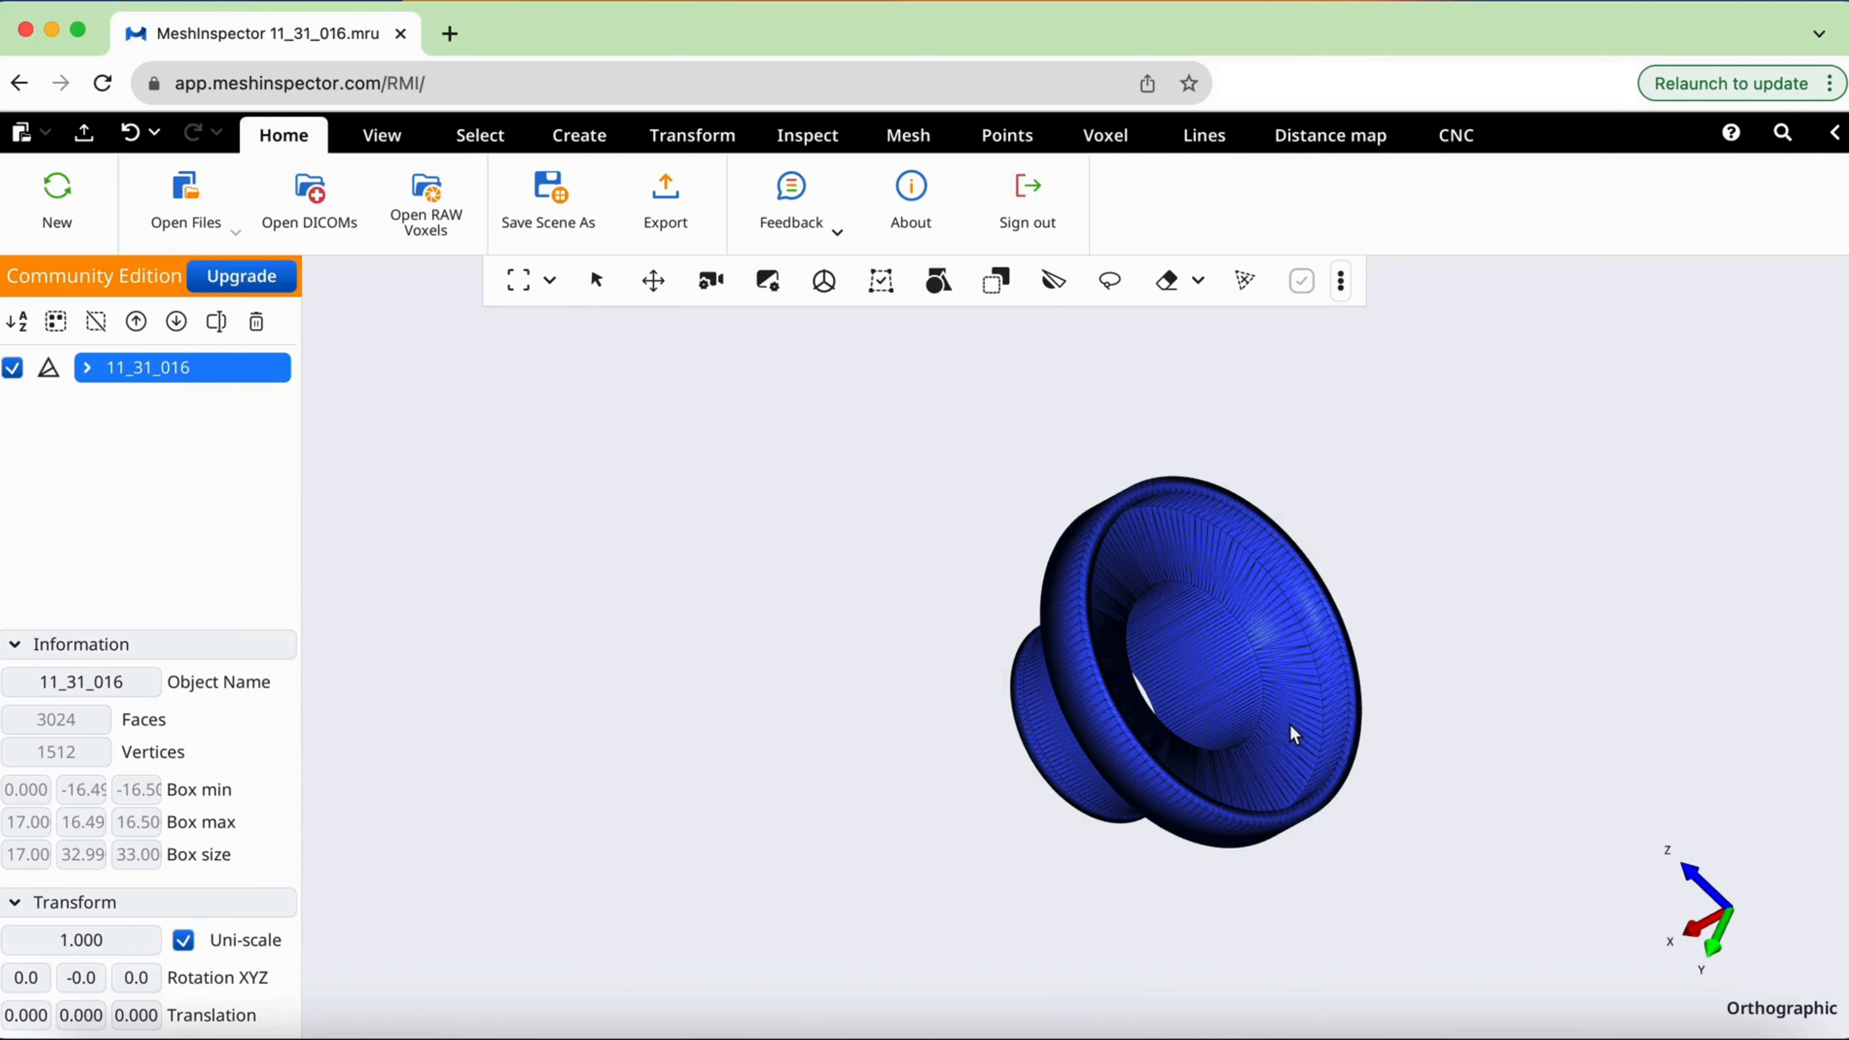
drag(1292, 735, 1003, 797)
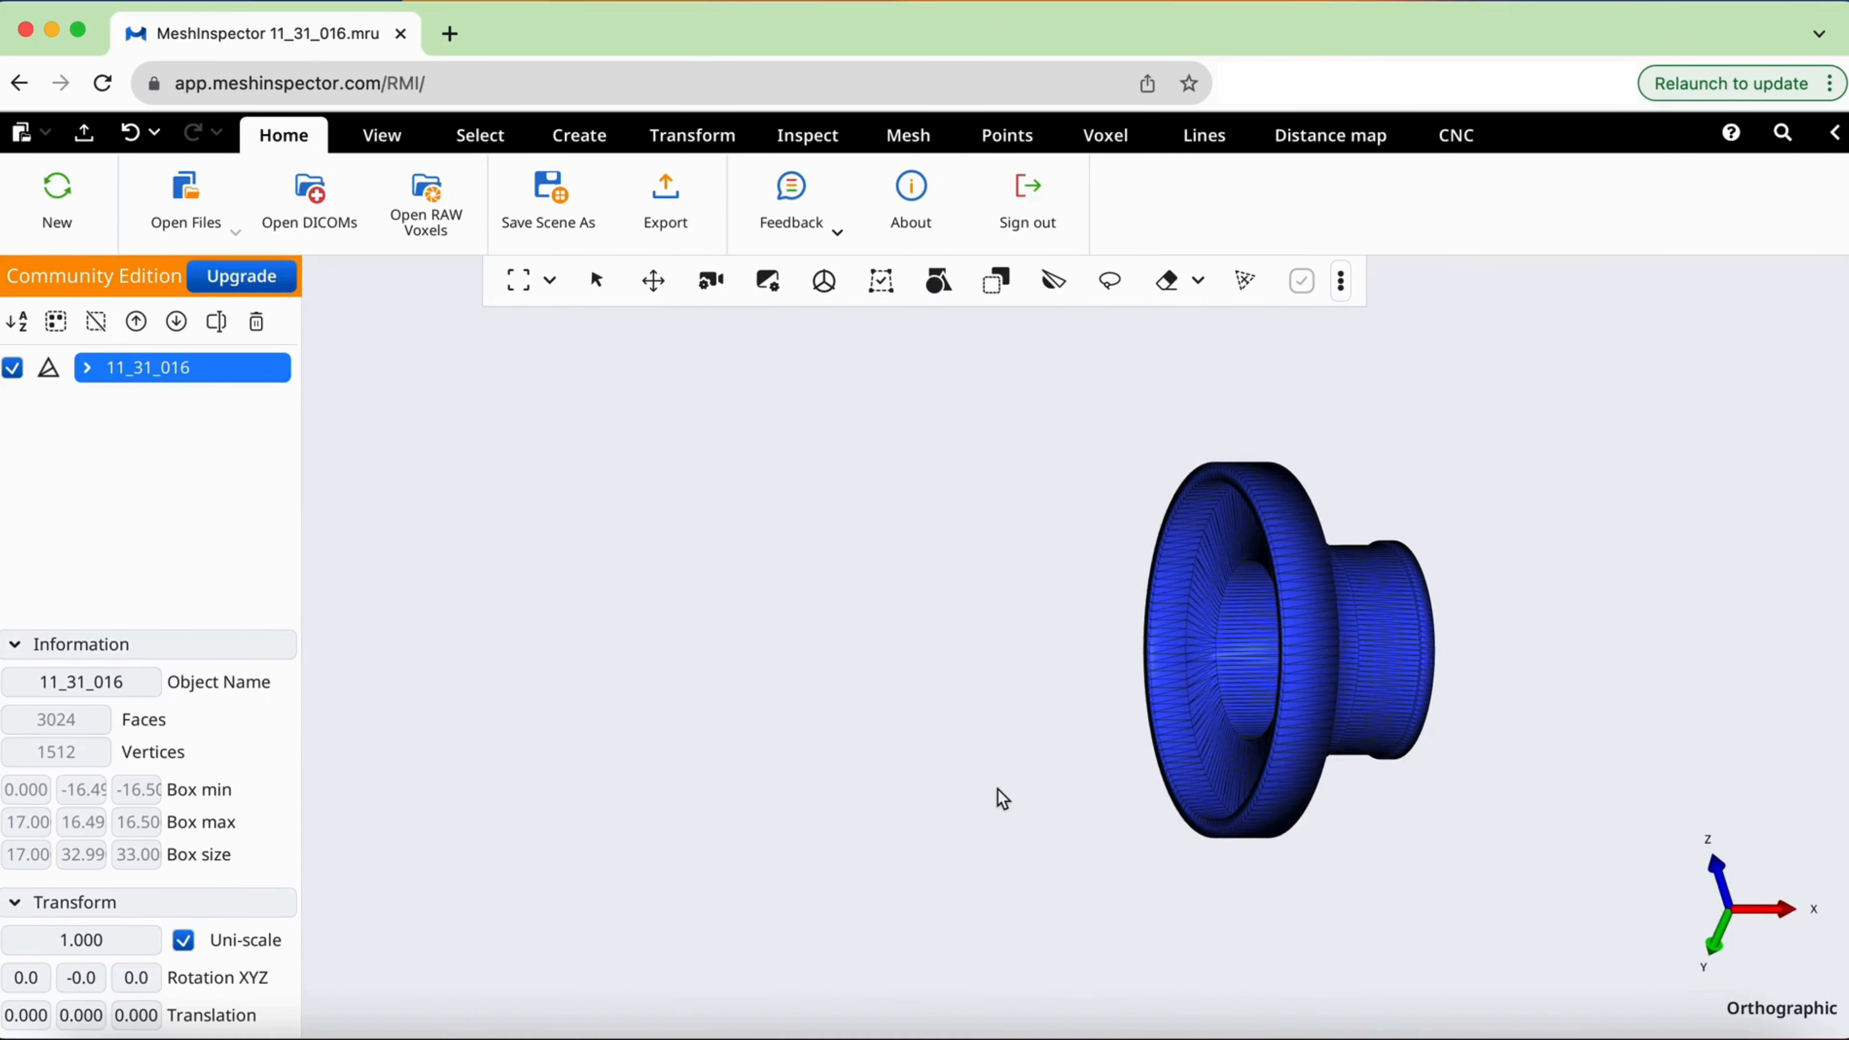